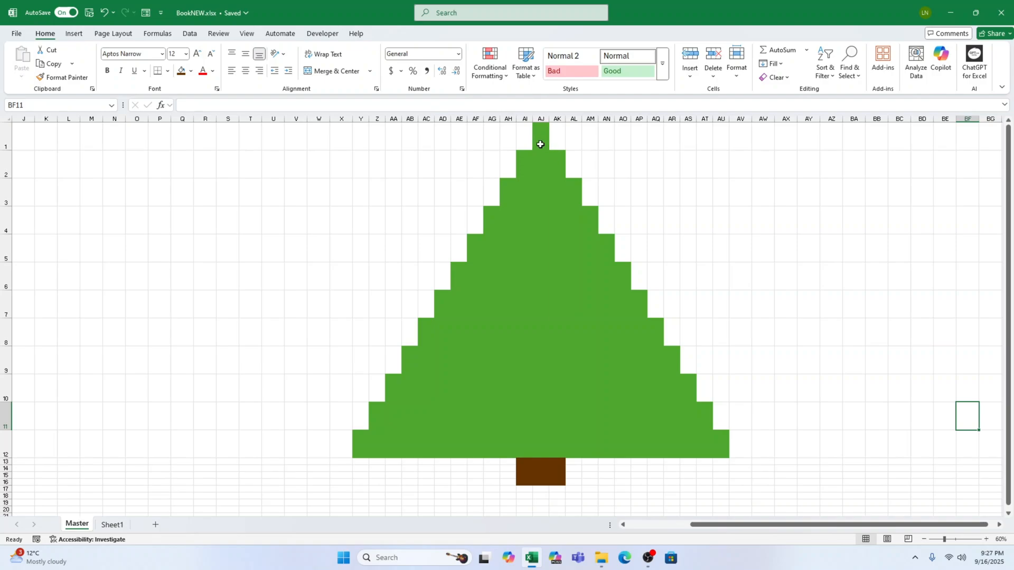
# - Select the tree's top cell AJ1 to begin entering a formula there
pyautogui.click(541, 143)
pyautogui.write('=')
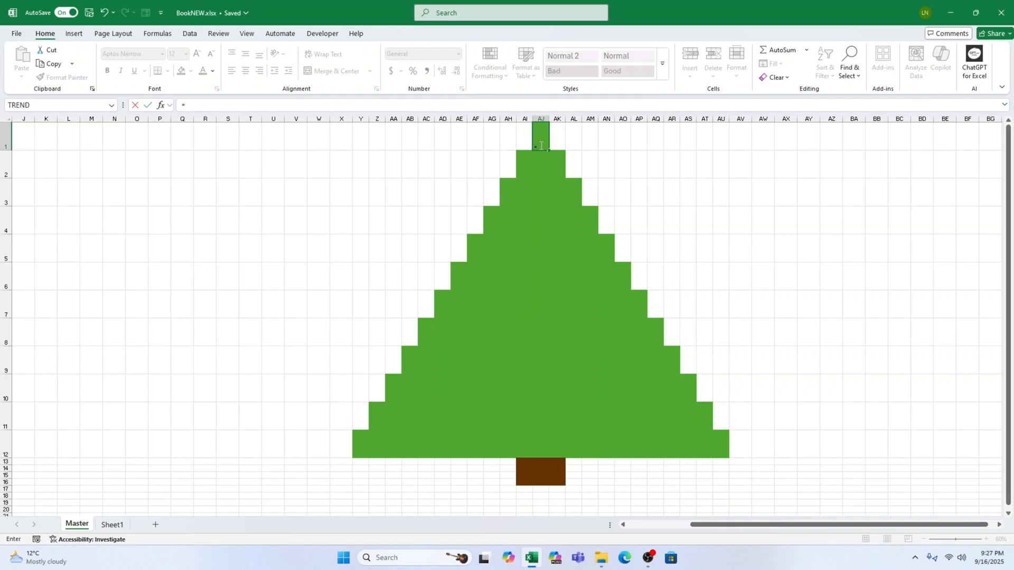
# - Enter =RANDBETWEEN(1,10) in AJ1 to produce a random whole number from 1 to 10
pyautogui.write('EAND')
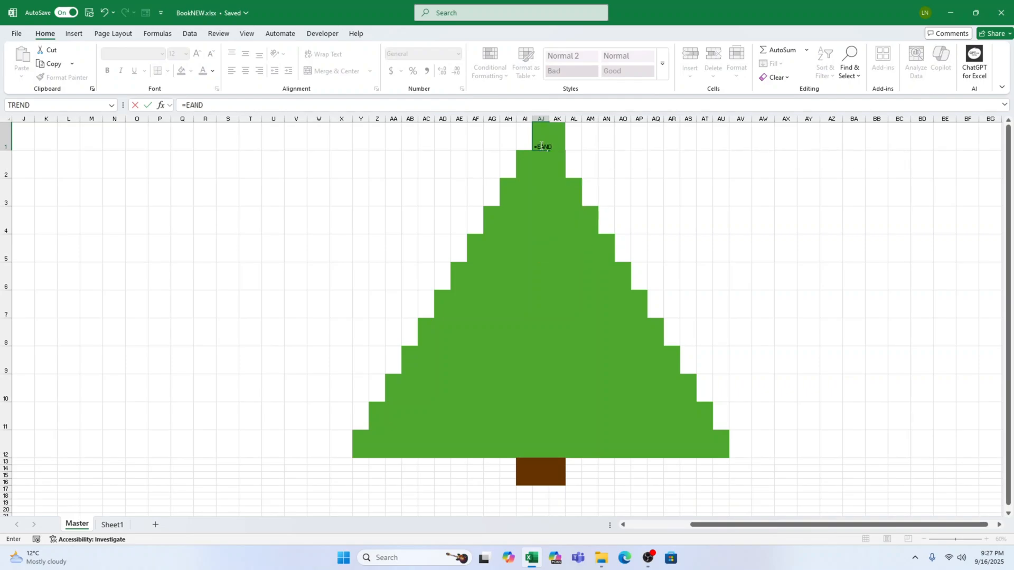
pyautogui.write('RA')
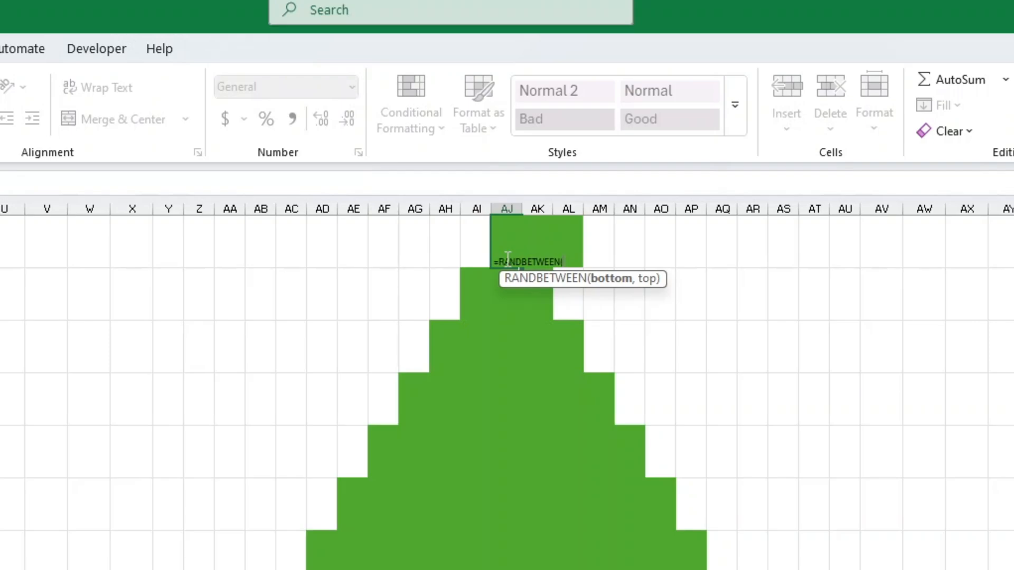
pyautogui.write('(')
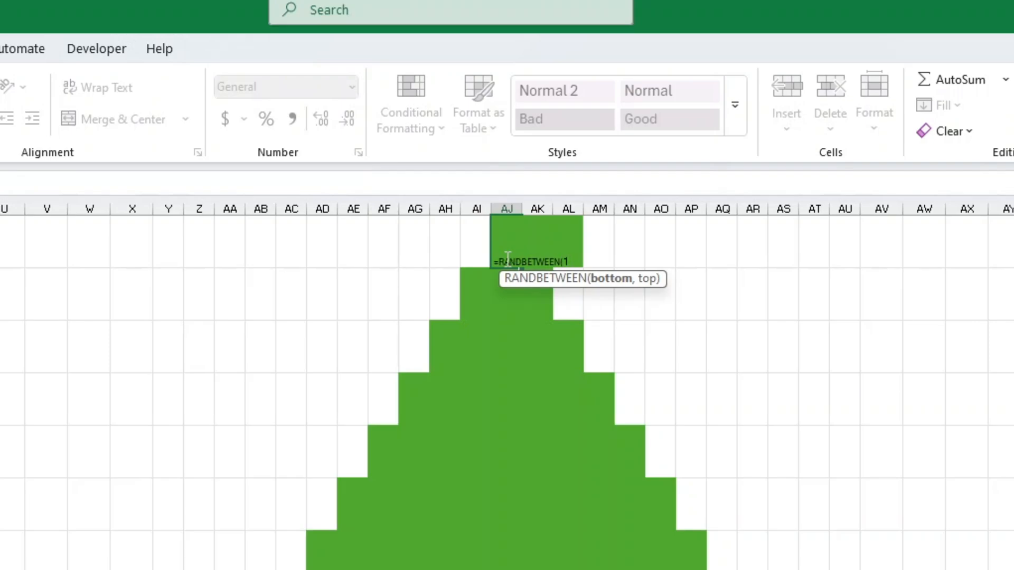
pyautogui.write(',')
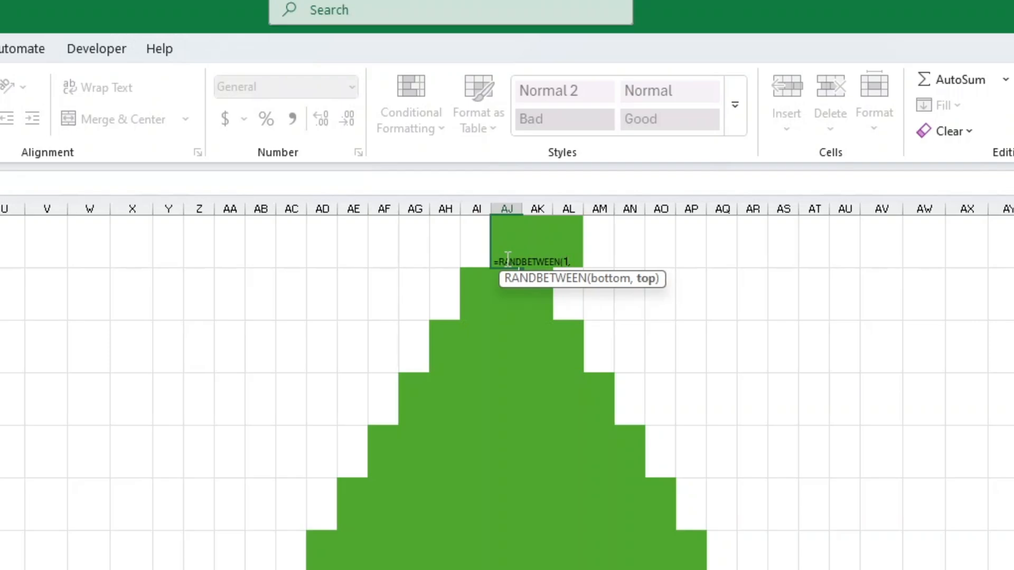
pyautogui.write('10')
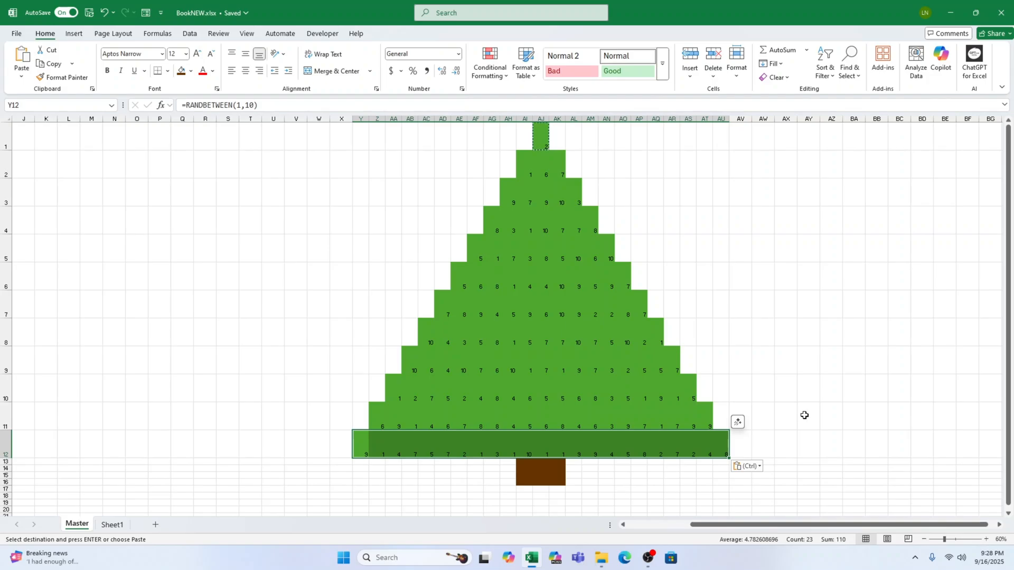
pyautogui.moveTo(824, 364)
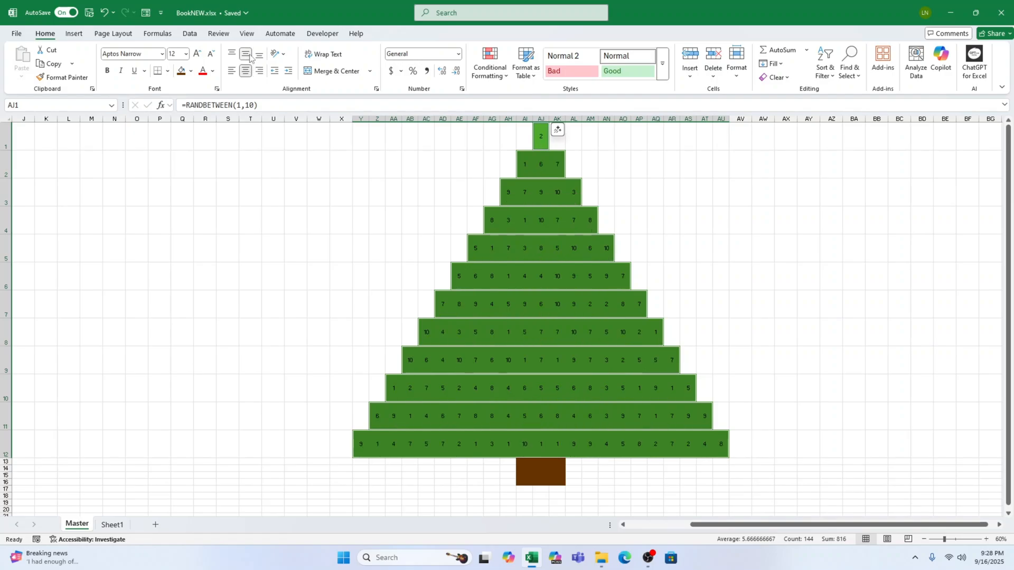
pyautogui.moveTo(596, 90)
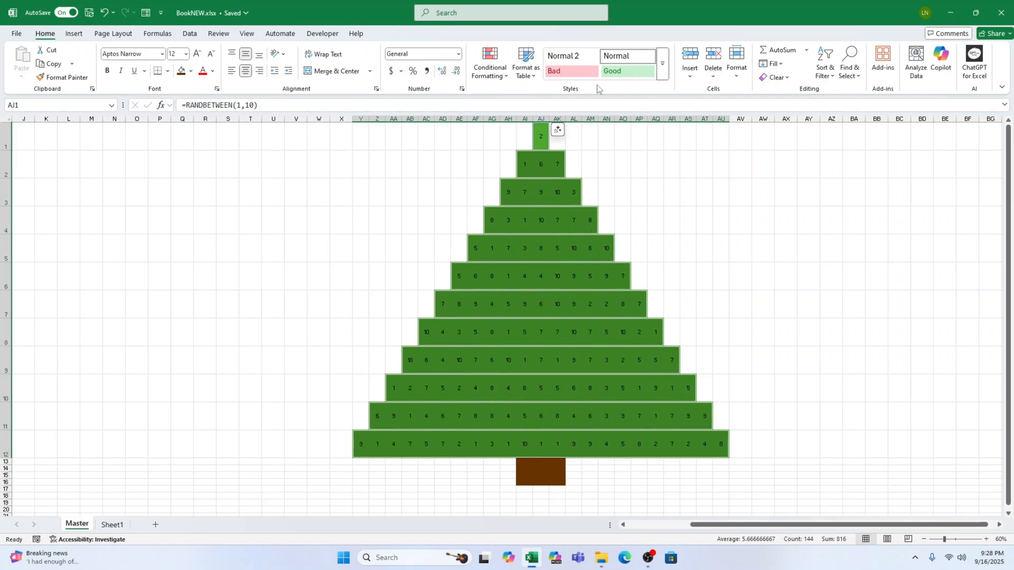
# - Apply the 3 Traffic Lights (Unrimmed) icon set to the tree cells and deselect to view them
pyautogui.click(489, 62)
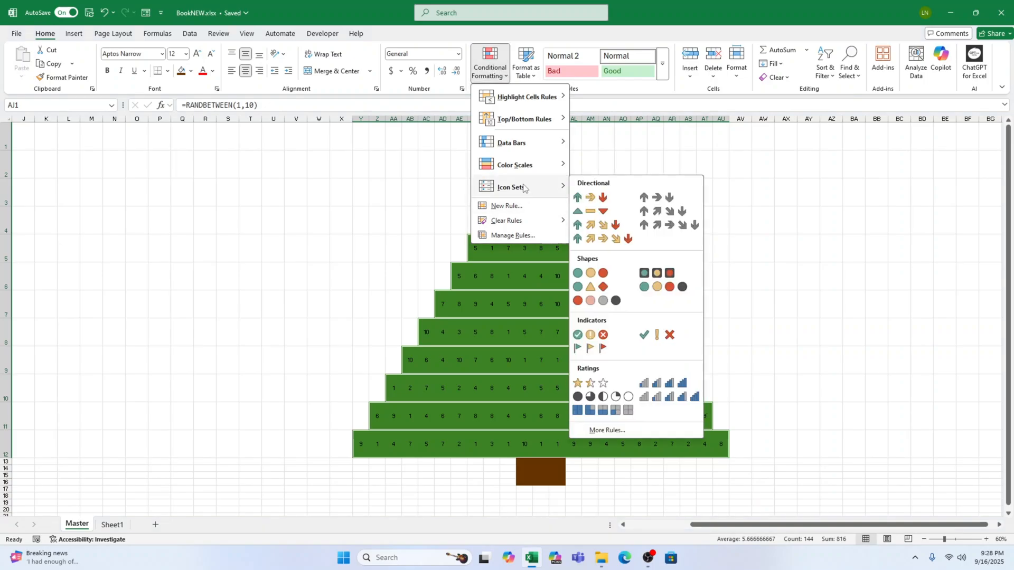
pyautogui.moveTo(536, 188)
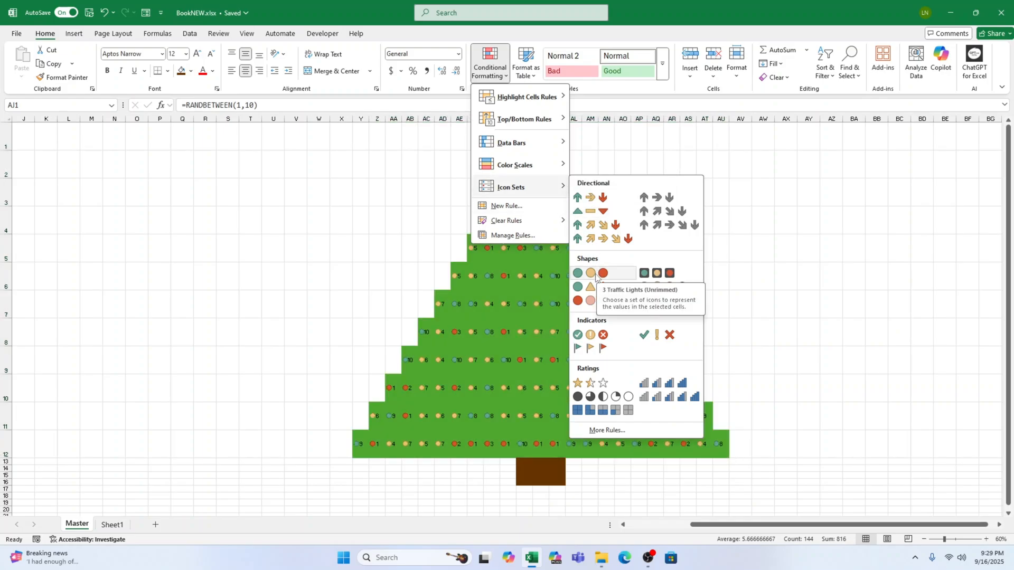
pyautogui.click(590, 273)
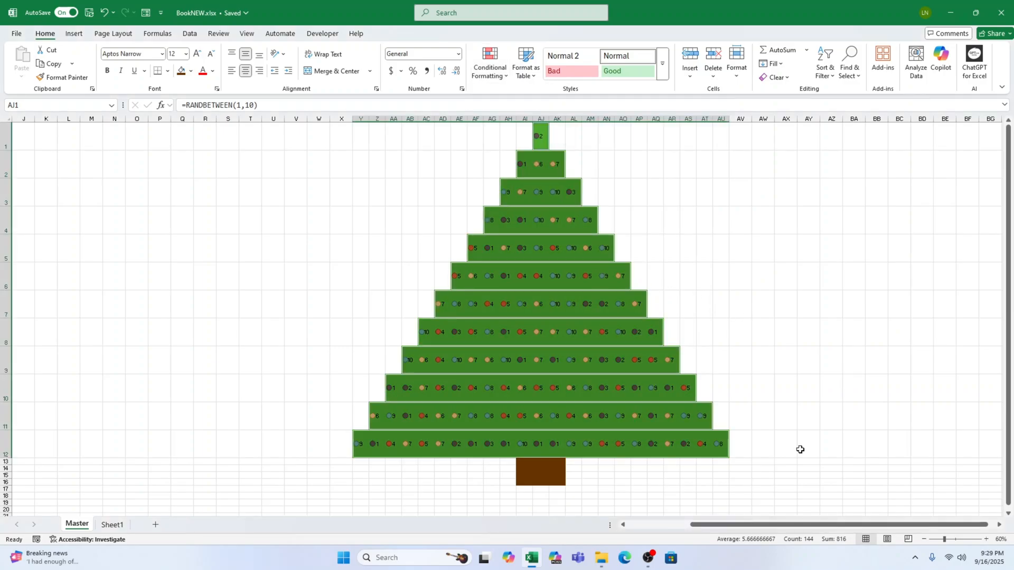
pyautogui.click(807, 444)
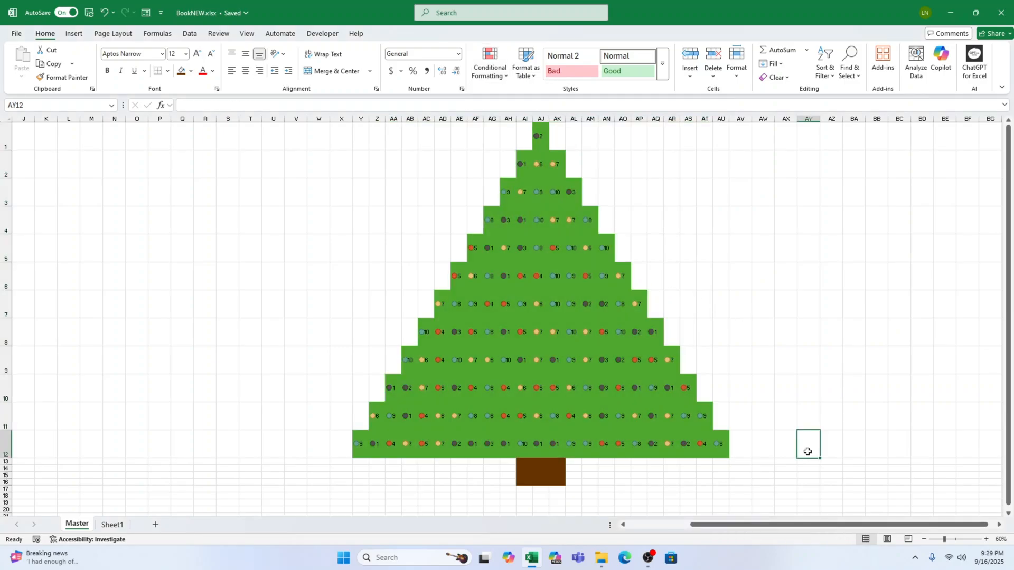